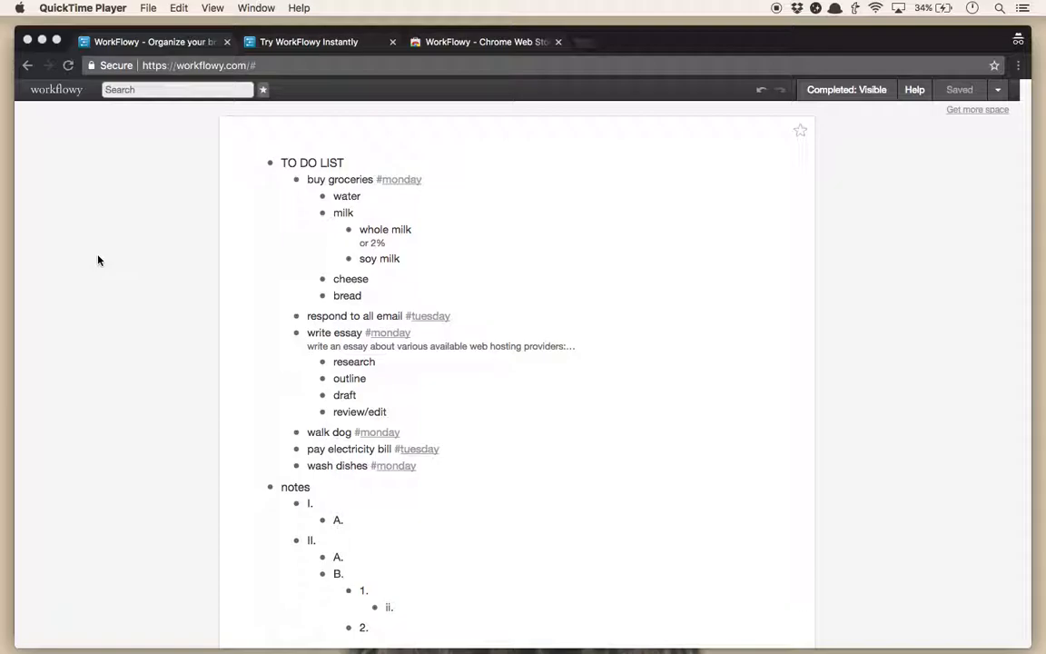
mouse_move(91, 388)
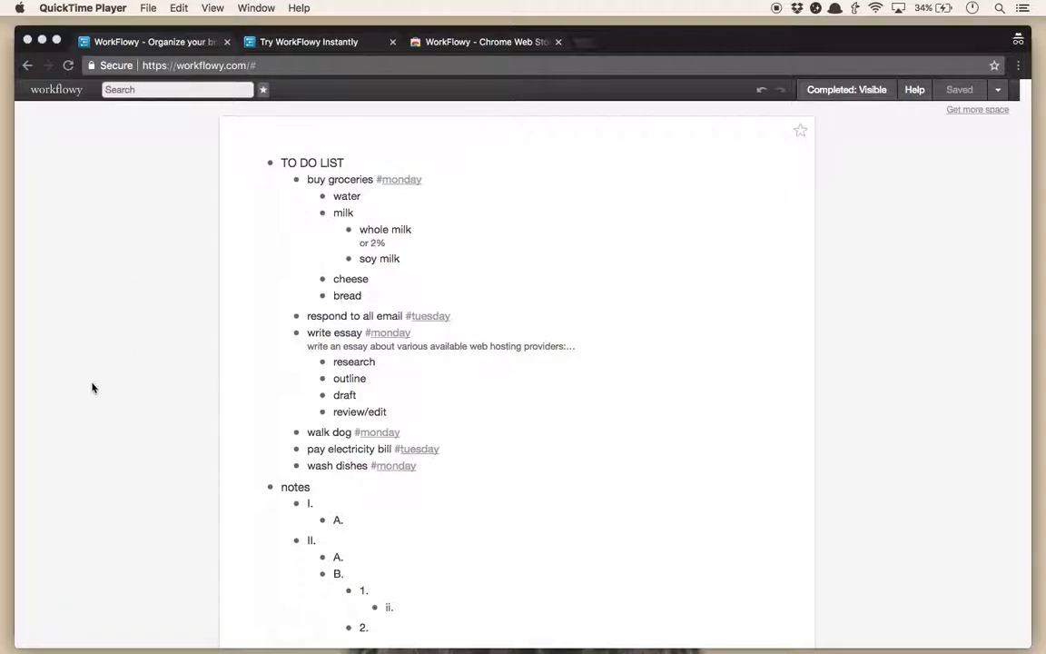
Bring the '5 Apps For Improving Productivity' blog article window to the front.
left_click(320, 40)
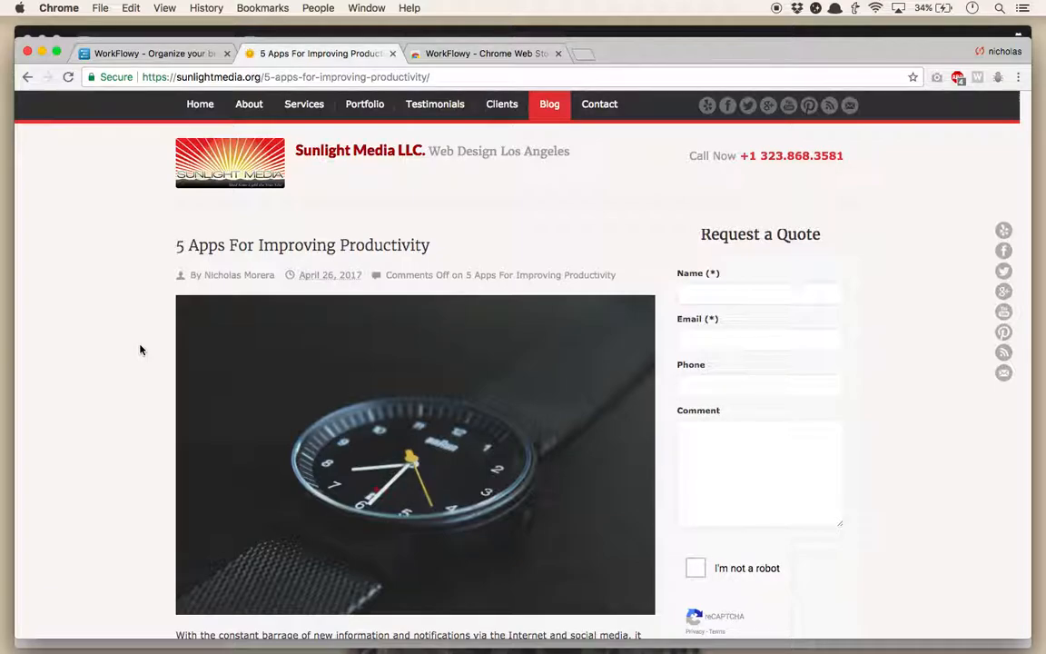
Switch Chrome to the 'WorkFlowy - Organize your brain' homepage.
left_click(149, 53)
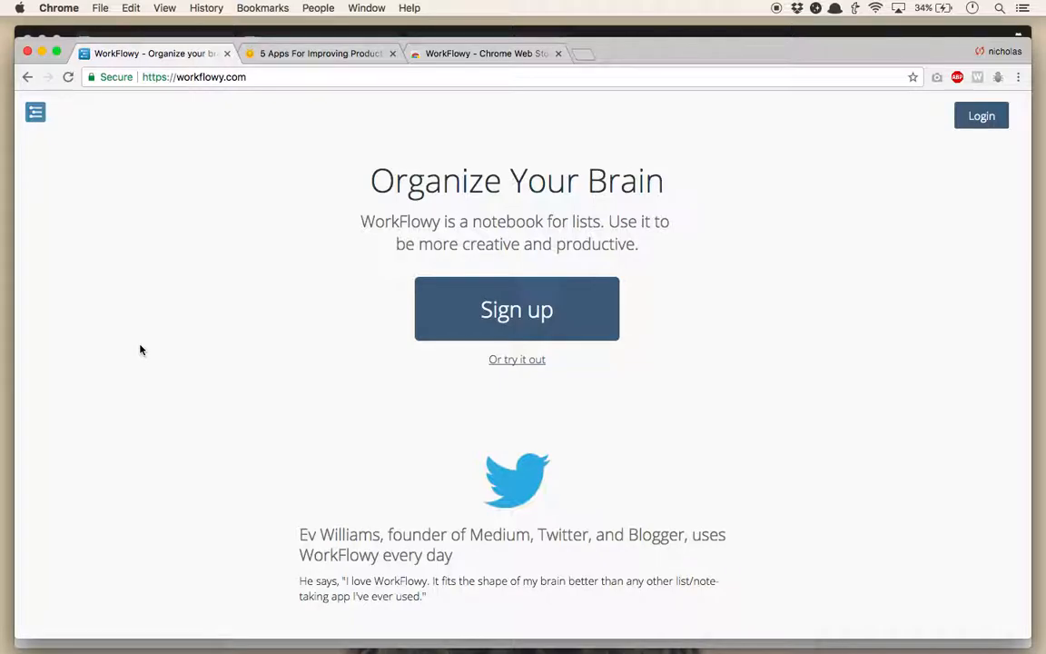
Bring the WorkFlowy demo outline with the tagged TO DO LIST back to the front.
left_click(516, 360)
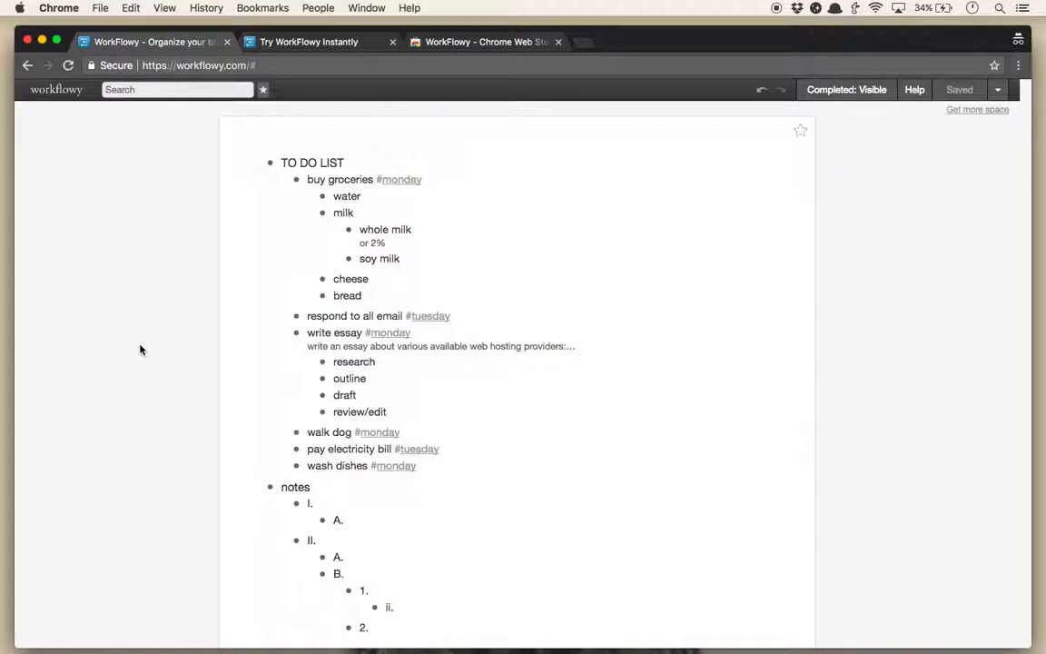
mouse_move(165, 392)
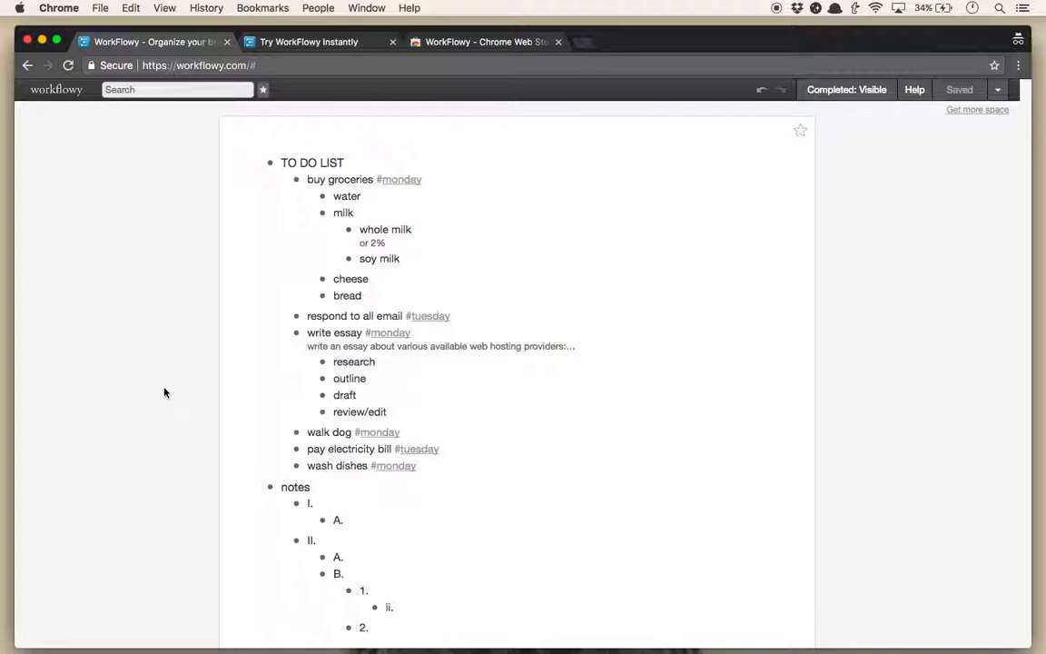
left_click(269, 164)
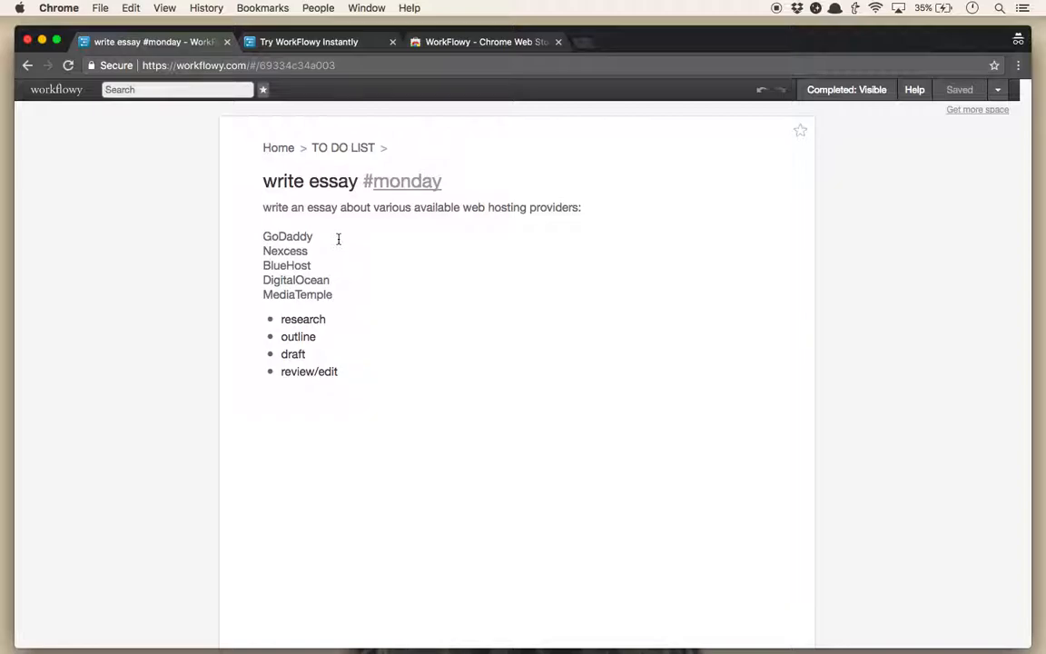
mouse_move(403, 307)
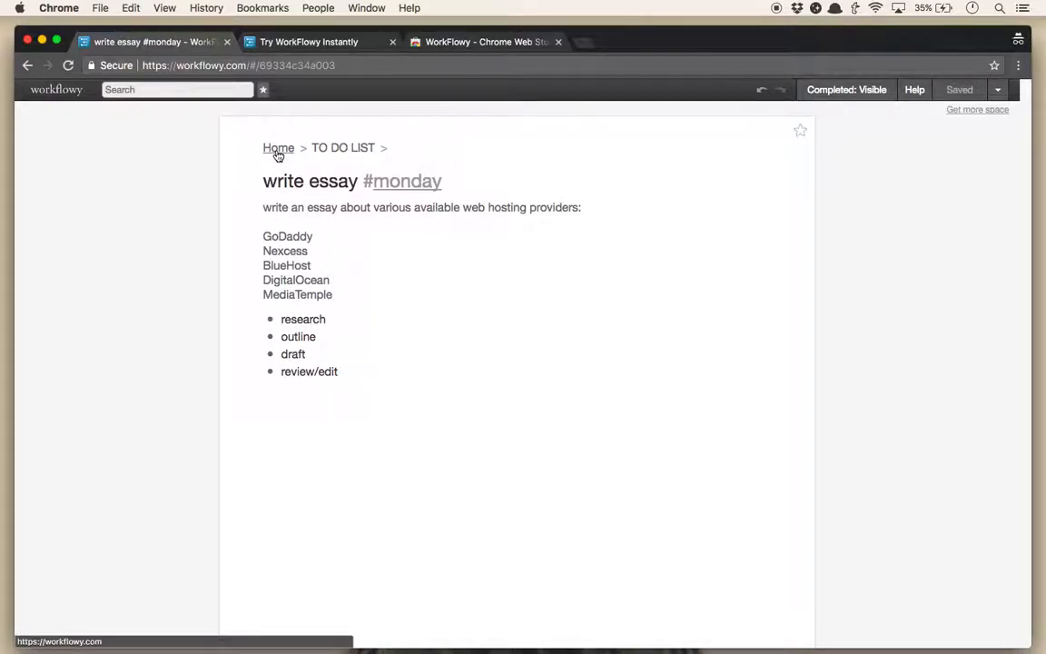
left_click(278, 149)
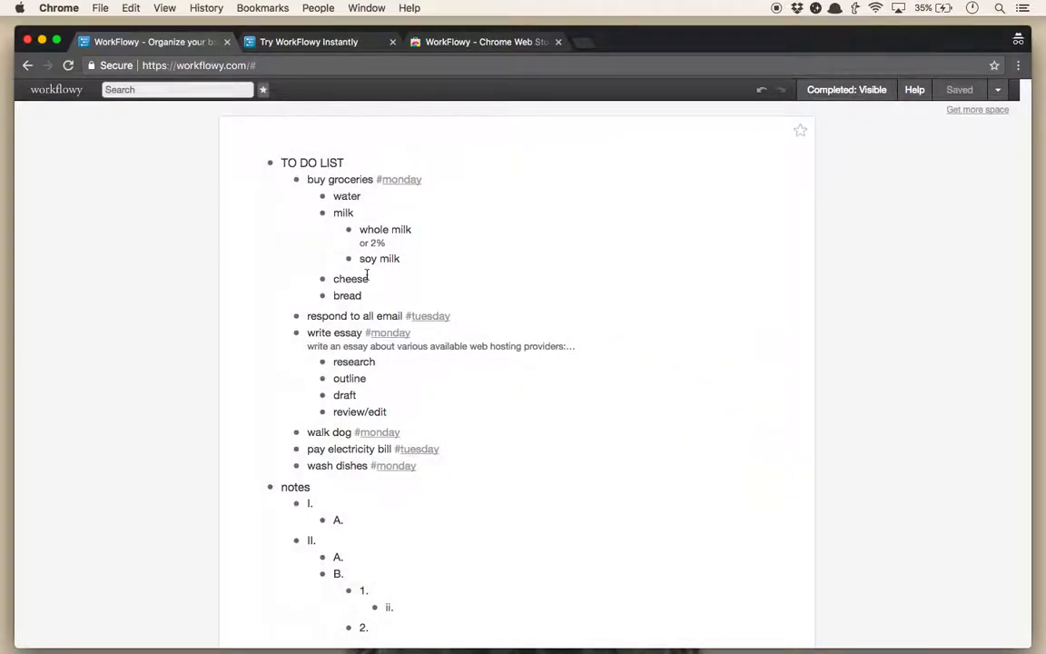